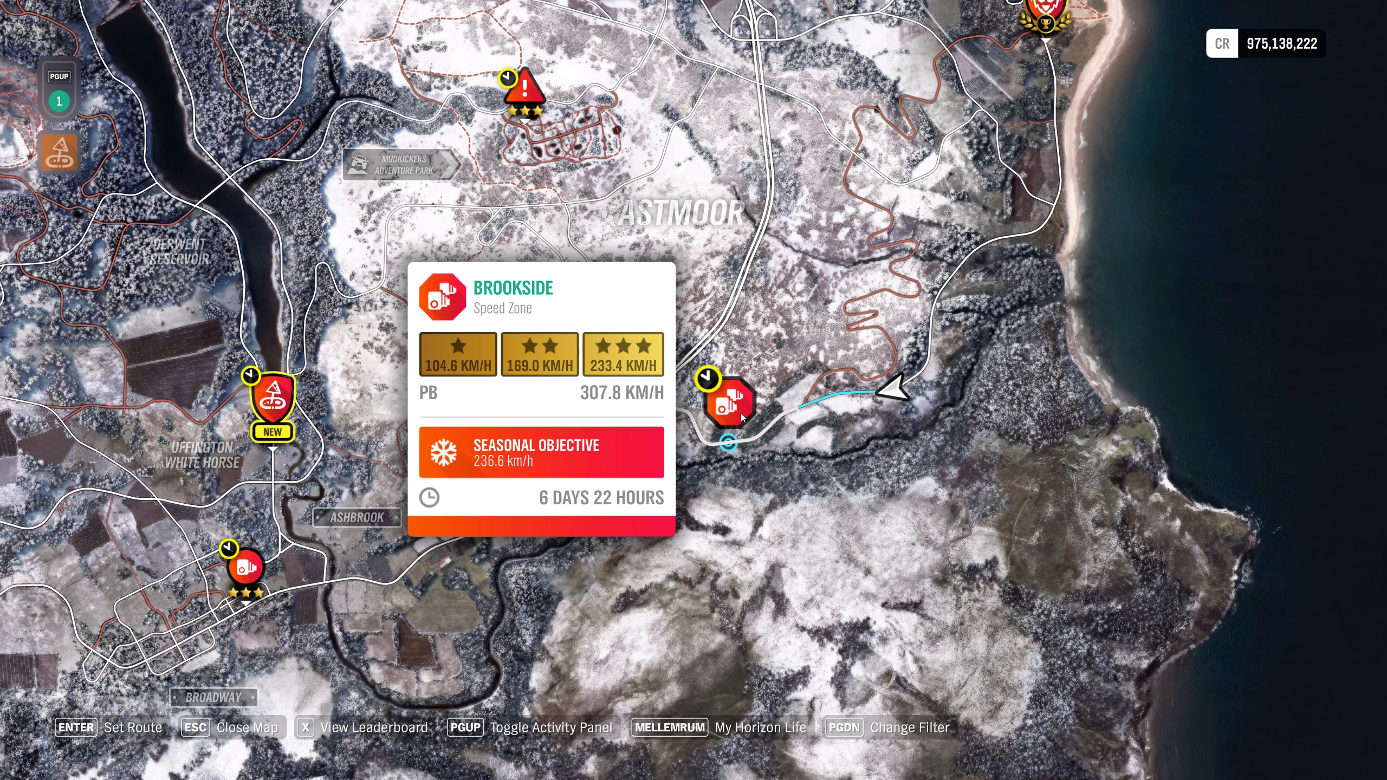
# Set a GPS route to the Brookside Speed Zone, 1.1 km away
pyautogui.press('enter')
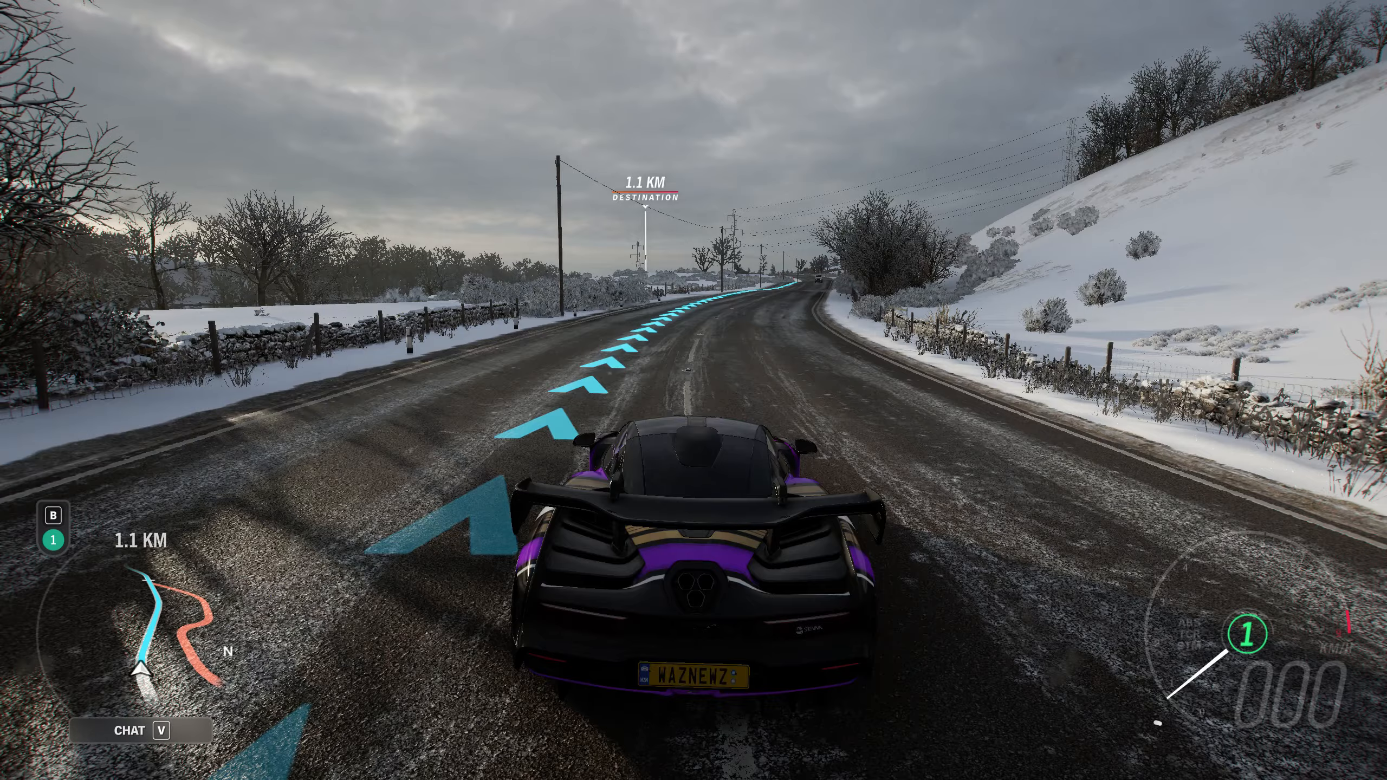
# Drive the McLaren Senna through the Brookside Speed Zone, beating the objective speed for a Wheelspin
pyautogui.press('w')
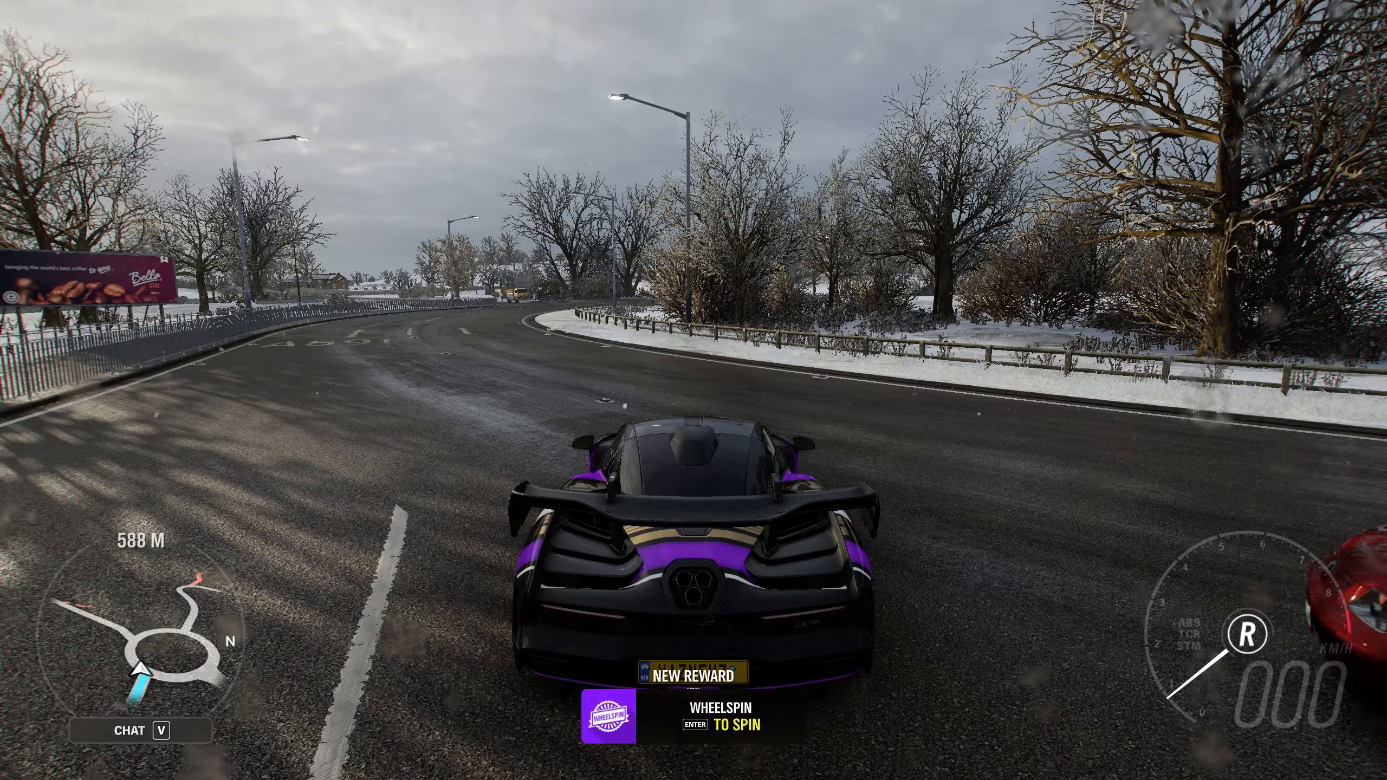
# Open the Suggested Tunes list for the McLaren Senna from the game menu
pyautogui.press('enter')
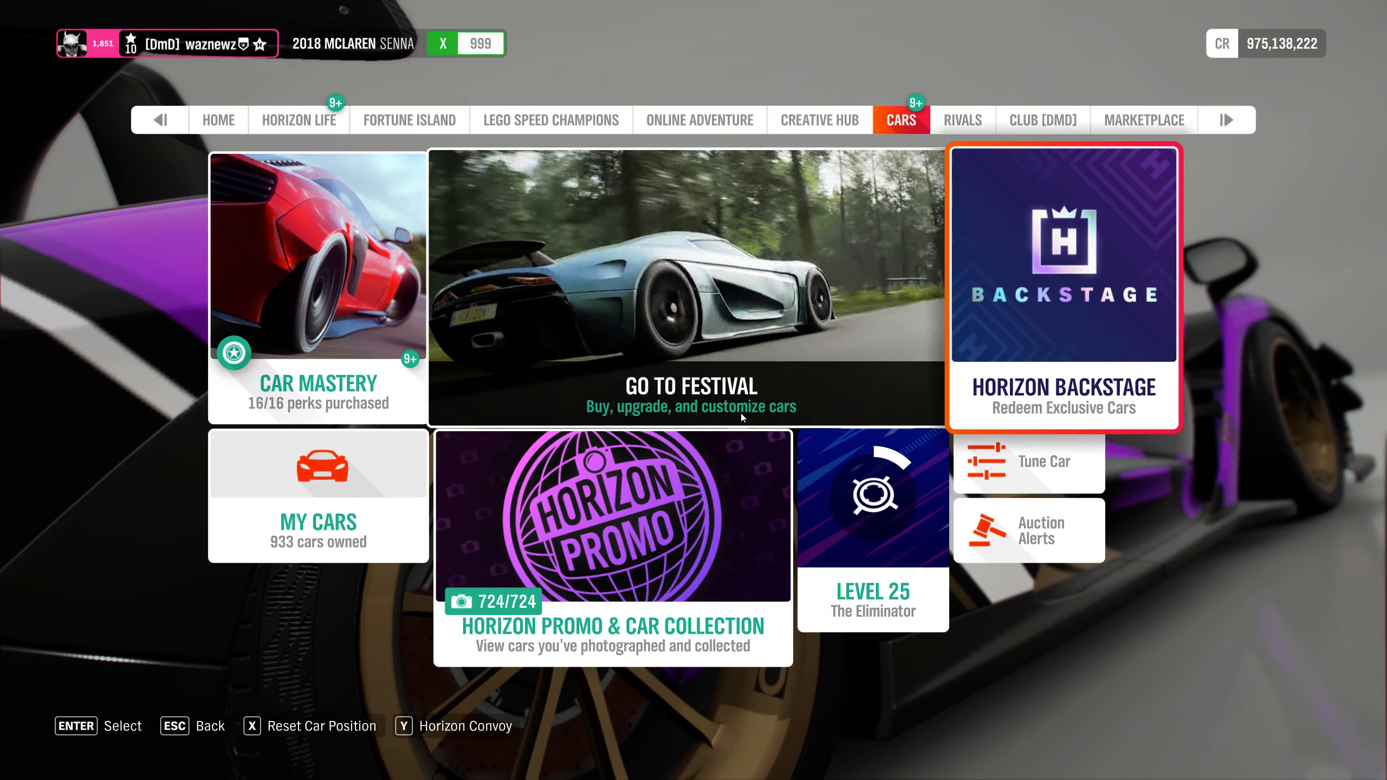
pyautogui.click(1027, 461)
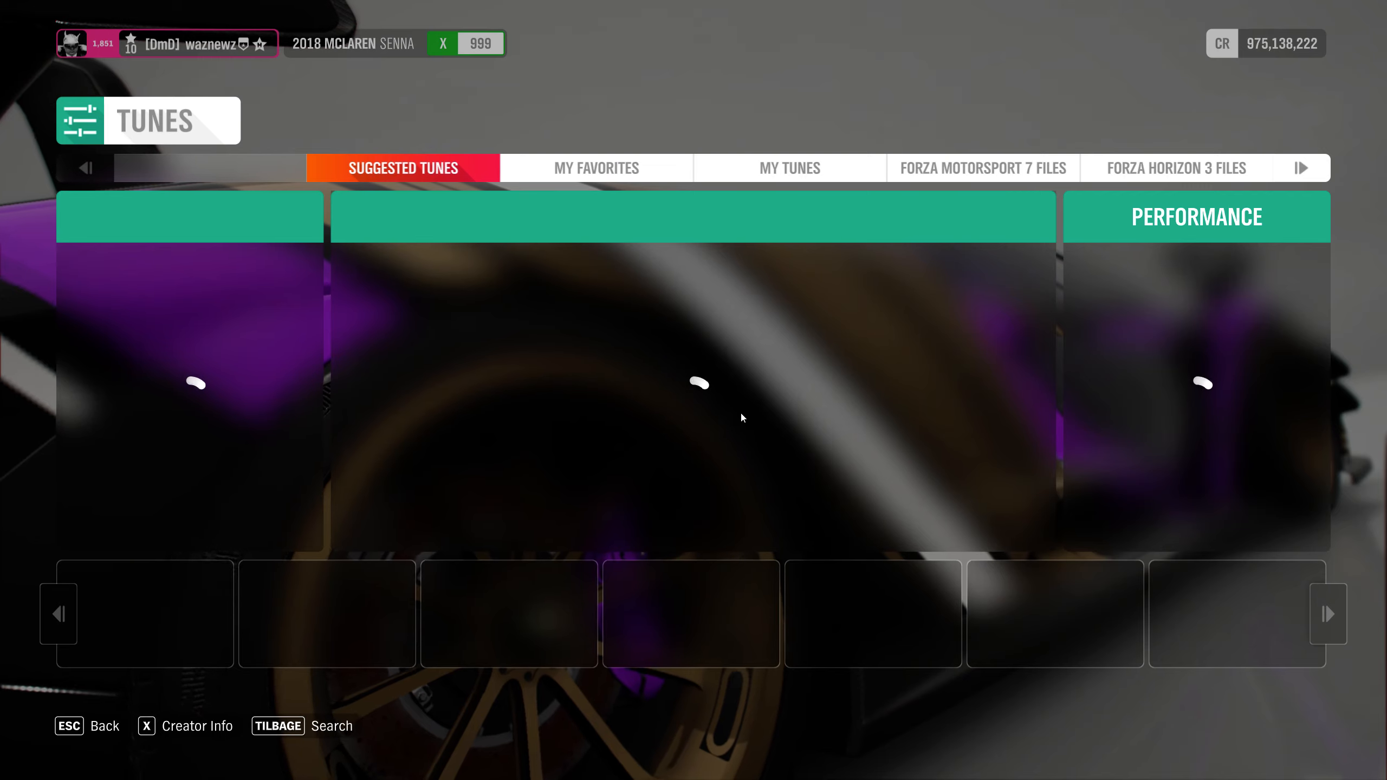